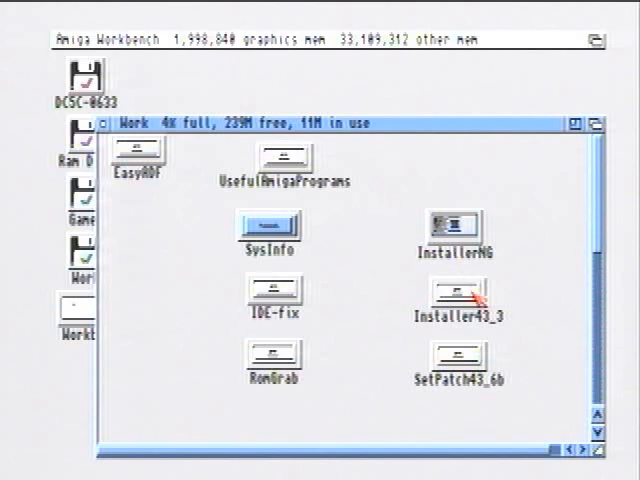
# Open Installer43_3, then SampleScripts, and launch the install-test script
pyautogui.doubleClick(457, 299)
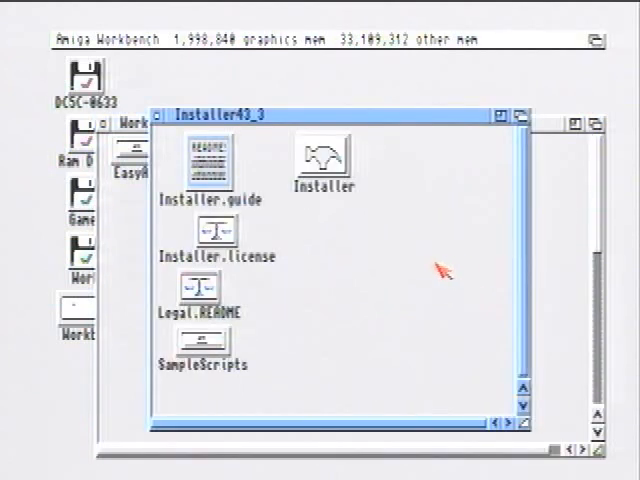
pyautogui.moveTo(278, 290)
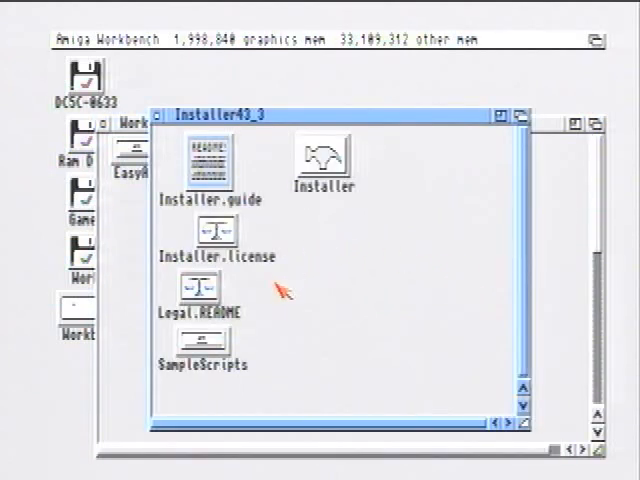
pyautogui.moveTo(203, 345)
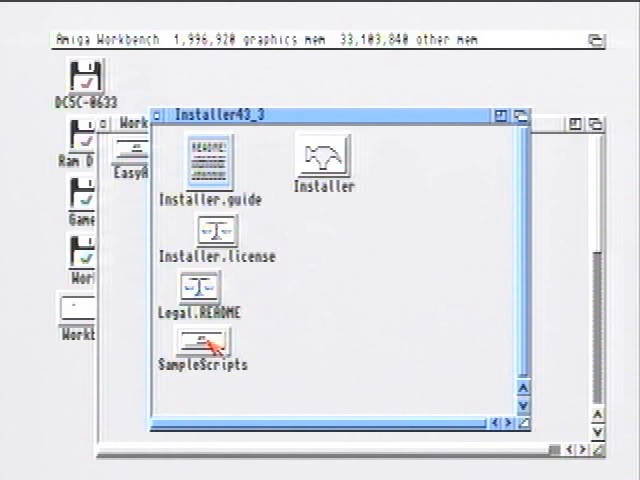
pyautogui.doubleClick(204, 342)
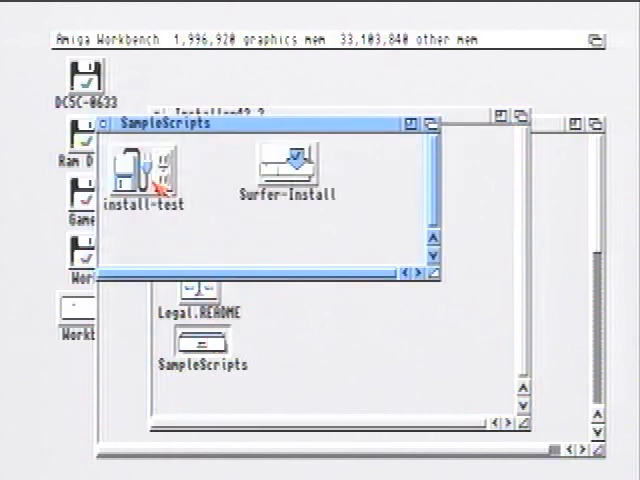
pyautogui.doubleClick(144, 170)
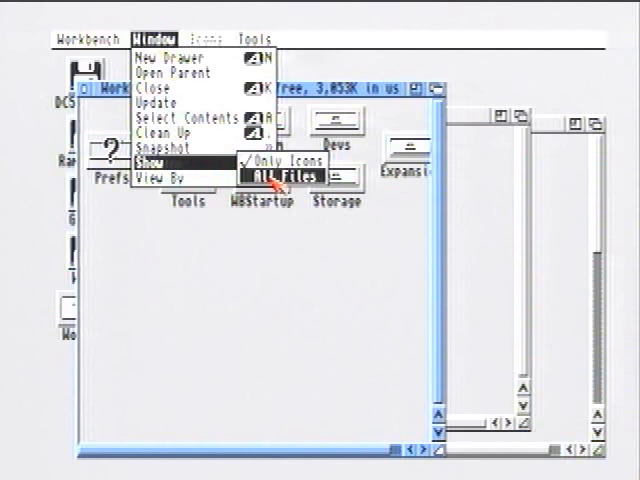
# Show all files, then drag the new Installer from Installer43_3 into the C drawer
pyautogui.click(275, 175)
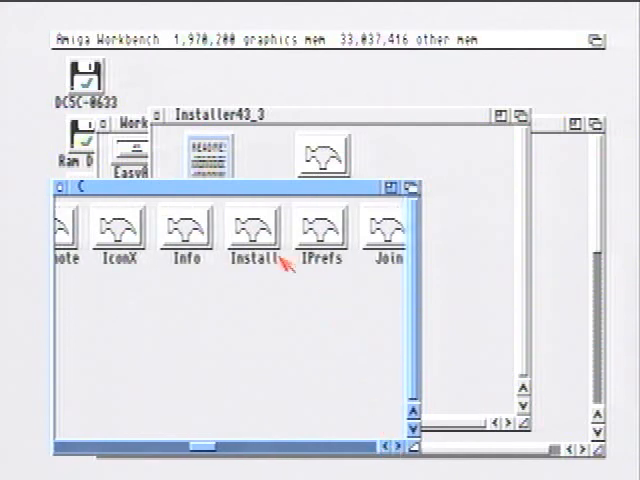
pyautogui.moveTo(265, 190)
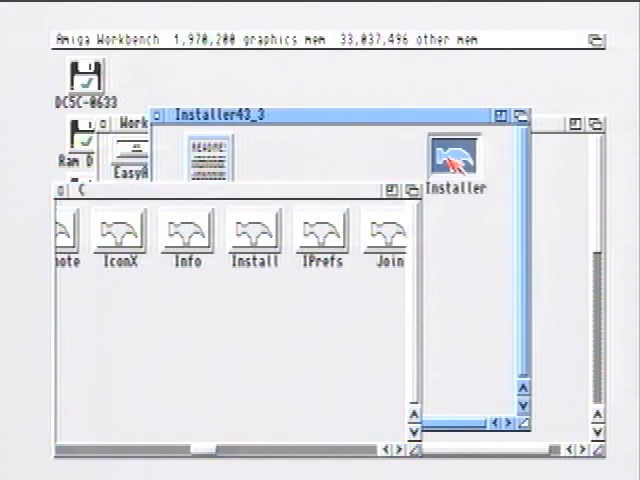
pyautogui.click(459, 158)
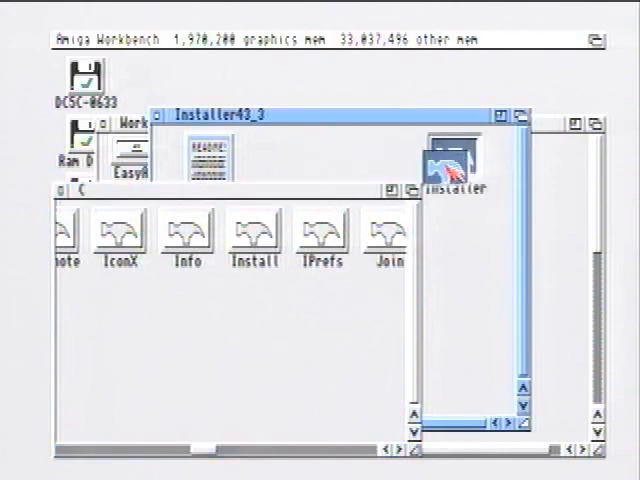
pyautogui.moveTo(465, 160); pyautogui.dragTo(233, 330)
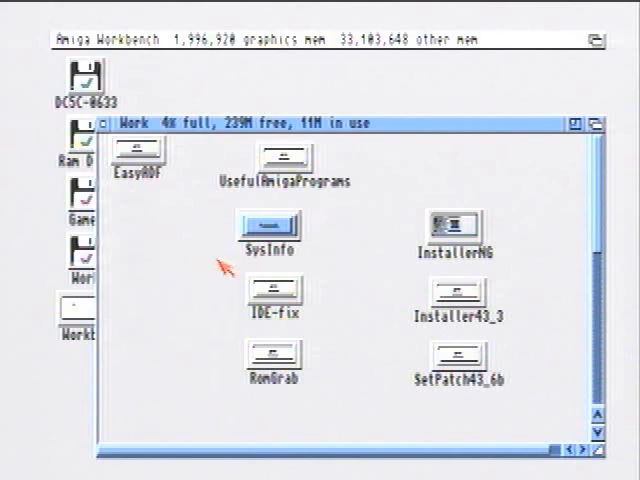
# Open Installer43_3 > SampleScripts and launch the install-test script
pyautogui.doubleClick(458, 300)
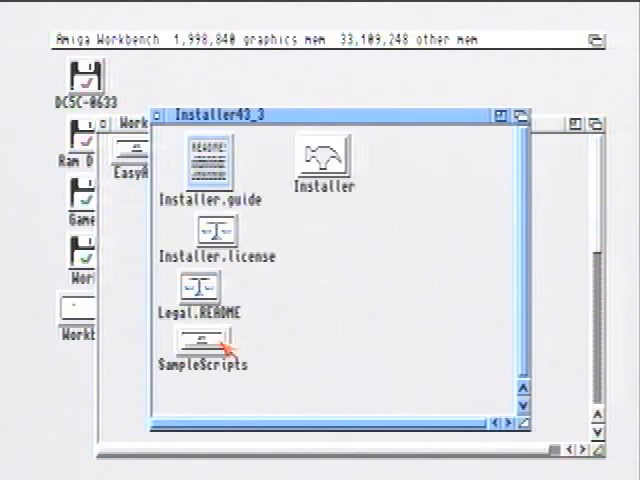
pyautogui.doubleClick(197, 341)
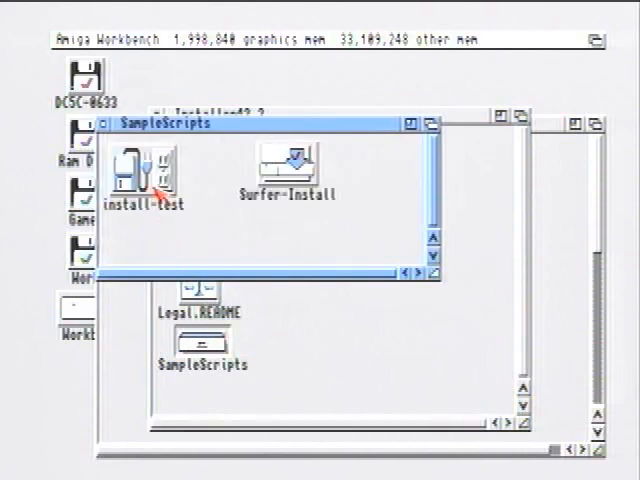
pyautogui.doubleClick(140, 175)
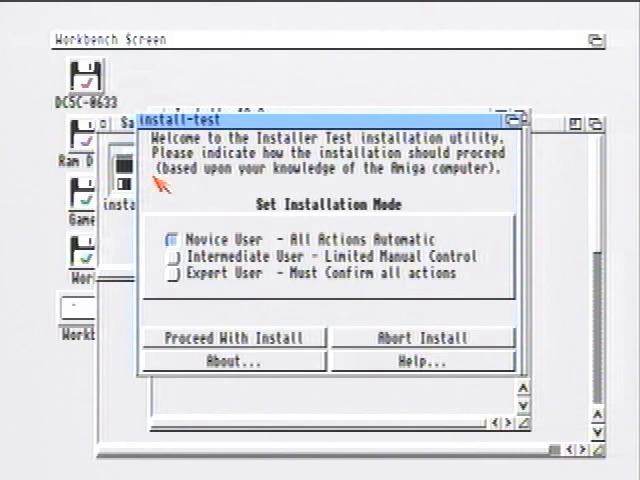
pyautogui.moveTo(240, 285)
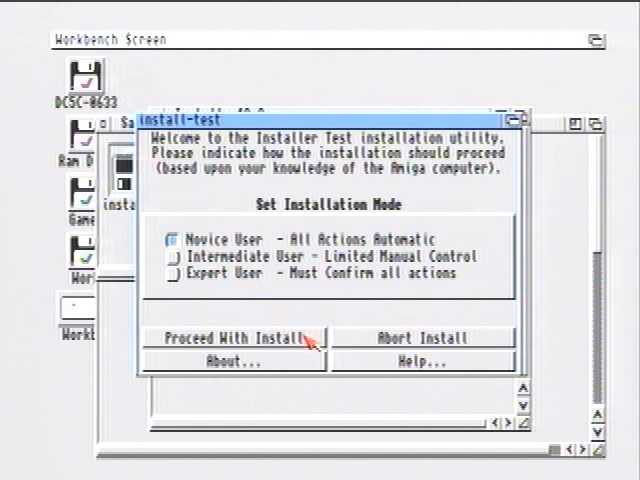
# Proceed with the novice-mode test install, acknowledge the test error, and abort
pyautogui.click(231, 337)
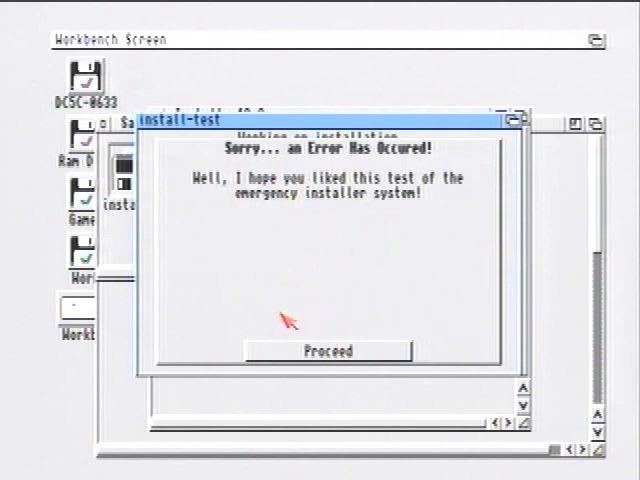
pyautogui.click(326, 350)
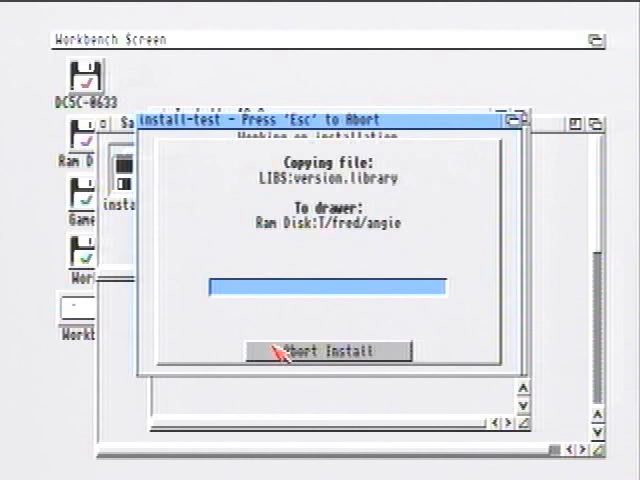
pyautogui.click(332, 351)
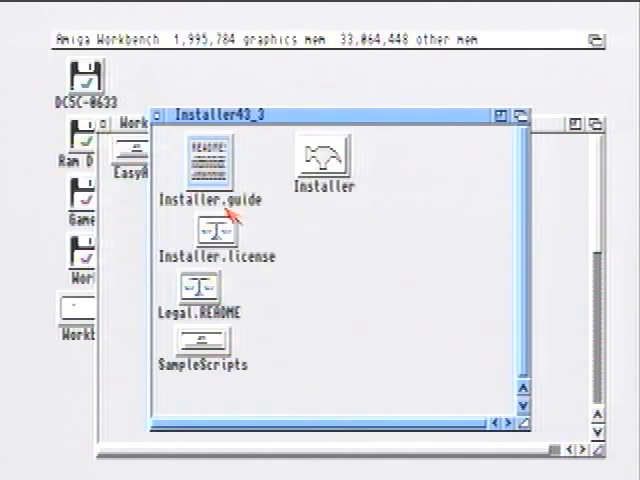
pyautogui.moveTo(305, 219)
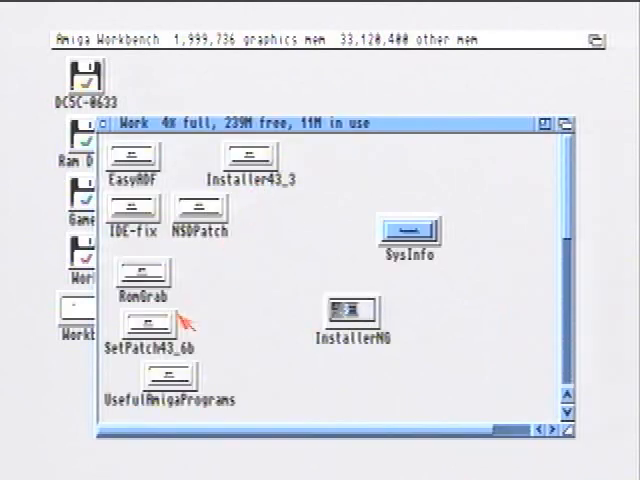
# Open the SetPatch43_6b drawer from the Work window
pyautogui.doubleClick(143, 335)
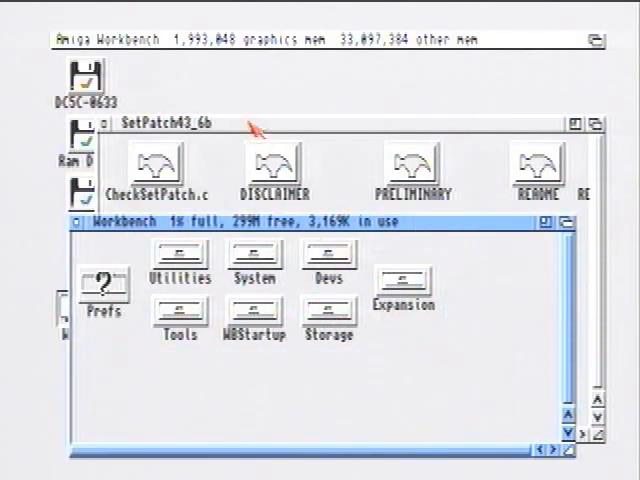
# Bring SetPatch43_6b forward, open the system S drawer, and pick up CheckSetPatch.c
pyautogui.click(160, 38)
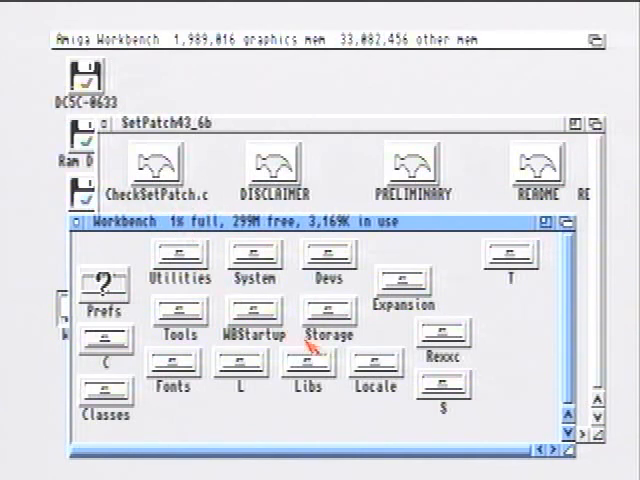
pyautogui.doubleClick(439, 392)
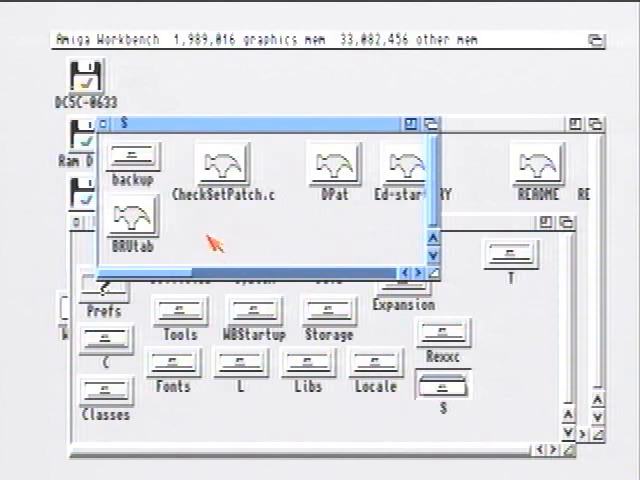
pyautogui.click(226, 165)
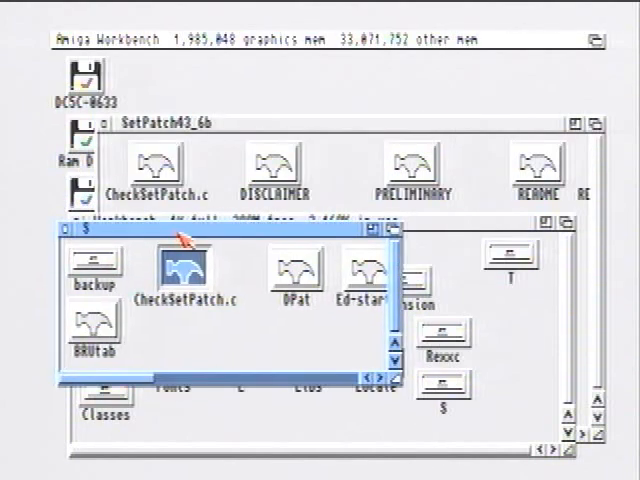
pyautogui.moveTo(100, 260)
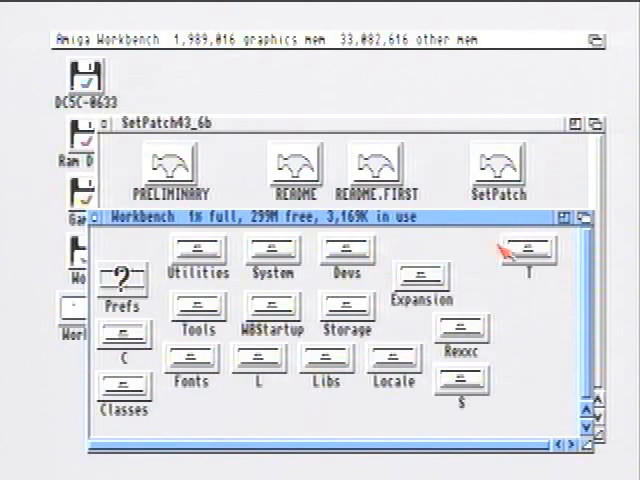
# Open the system C drawer, scroll to SetPatch, and copy the new SetPatch in
pyautogui.doubleClick(124, 333)
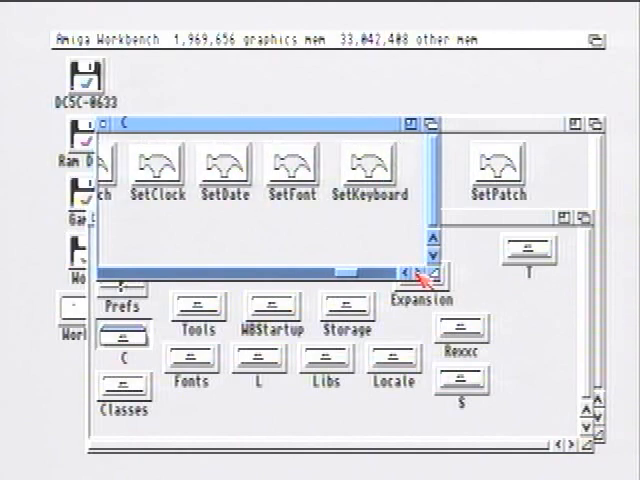
pyautogui.click(427, 273)
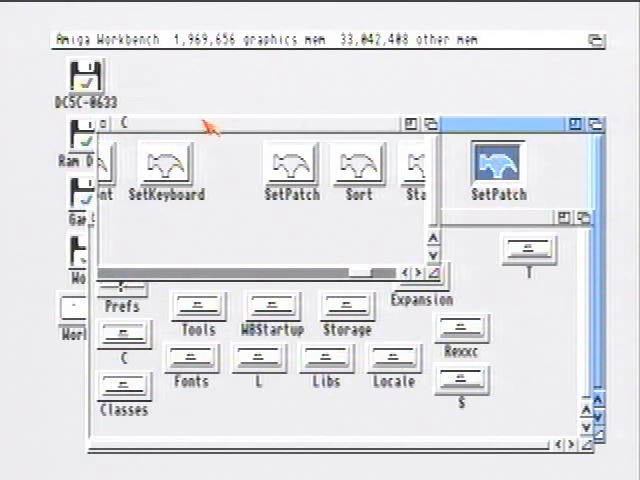
pyautogui.moveTo(480, 213)
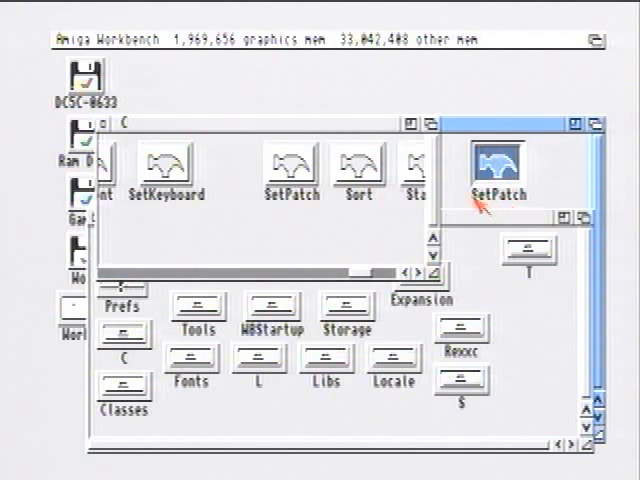
pyautogui.moveTo(185, 185)
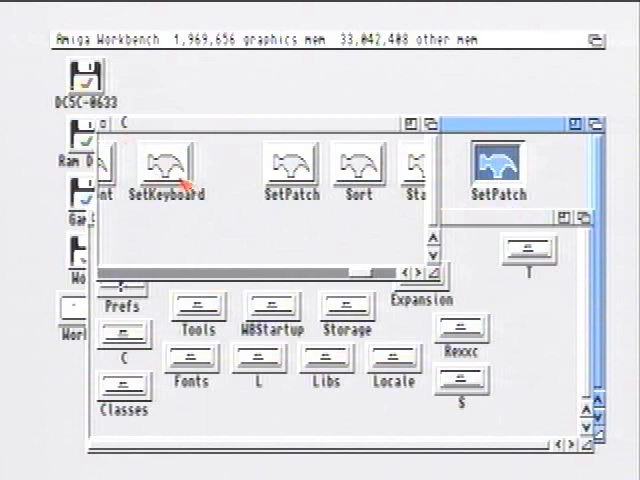
pyautogui.click(289, 165)
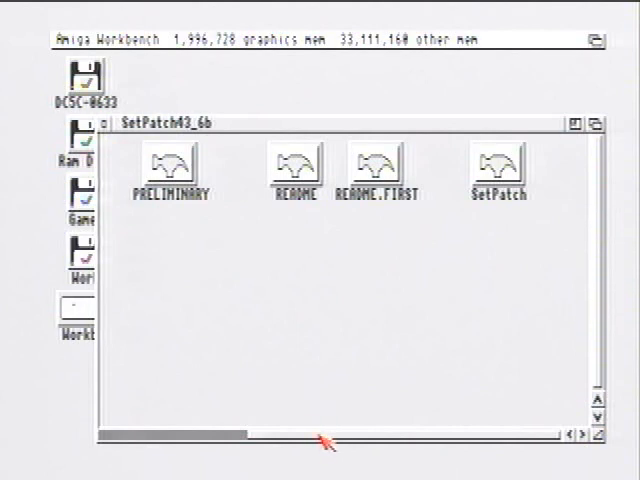
# Close SetPatch43_6b, look inside the RomGrab drawer, close it, and reopen Work
pyautogui.click(497, 163)
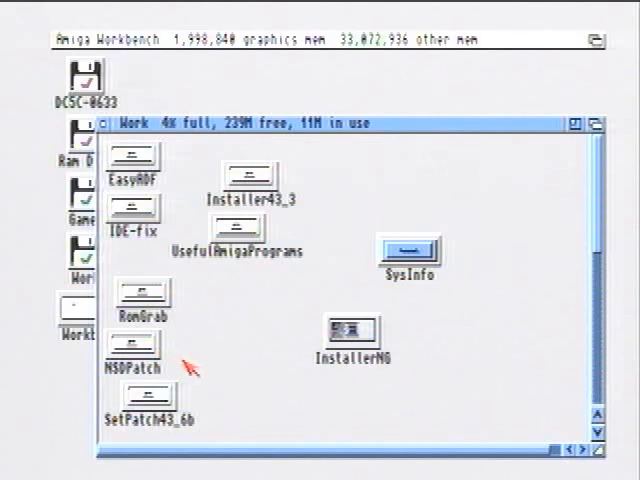
pyautogui.doubleClick(142, 291)
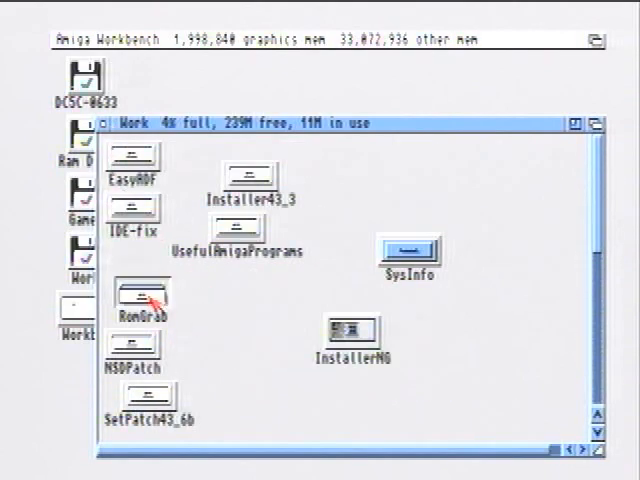
pyautogui.doubleClick(150, 300)
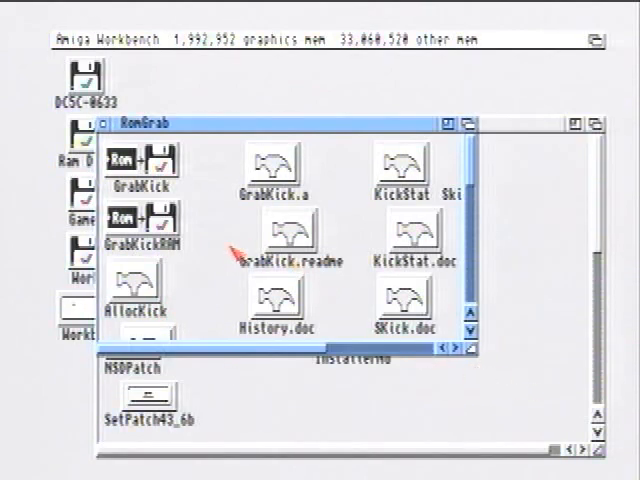
pyautogui.click(150, 37)
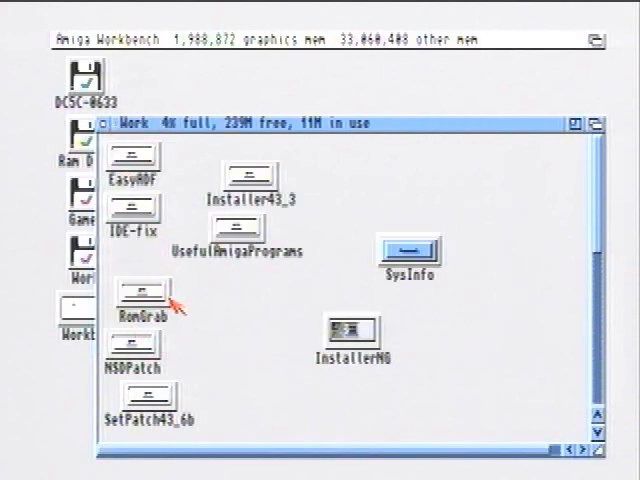
pyautogui.doubleClick(143, 293)
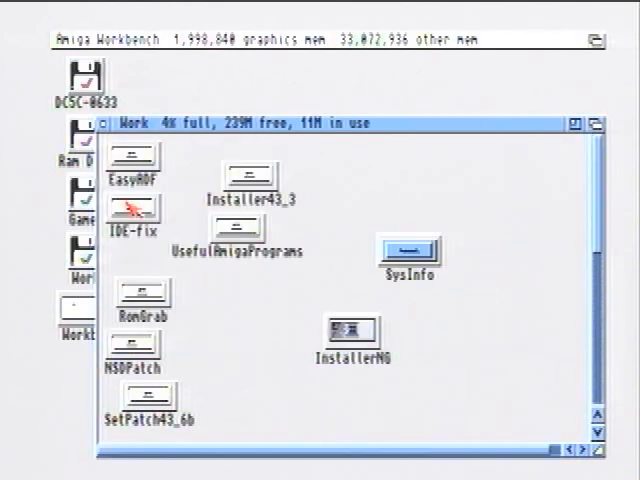
# Open IDE-fix, launch InstallSoftware, then abort the install without installing anything
pyautogui.doubleClick(128, 207)
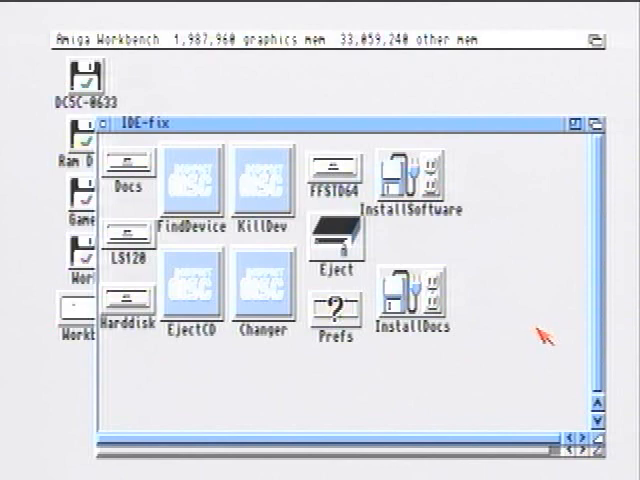
pyautogui.moveTo(322, 353)
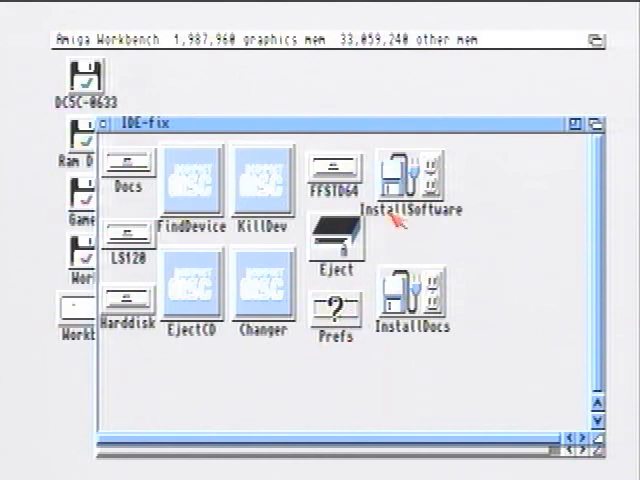
pyautogui.click(408, 167)
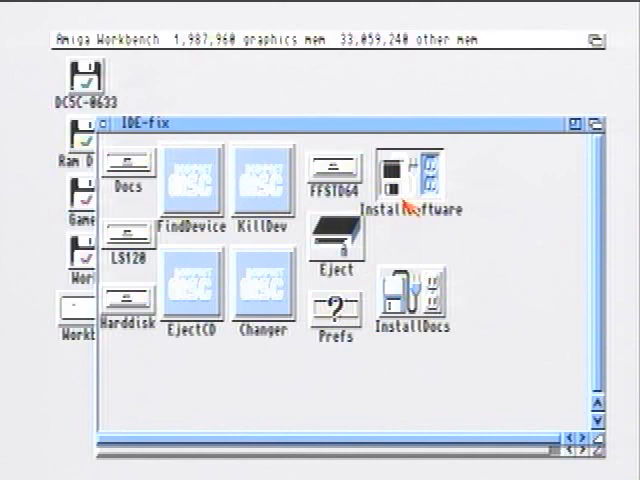
pyautogui.doubleClick(411, 170)
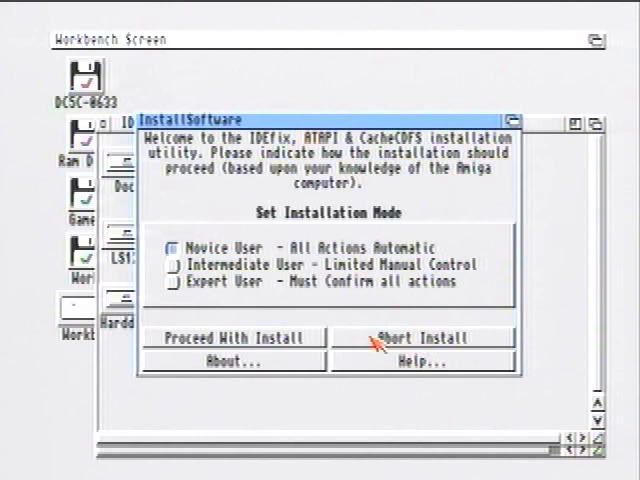
pyautogui.click(423, 337)
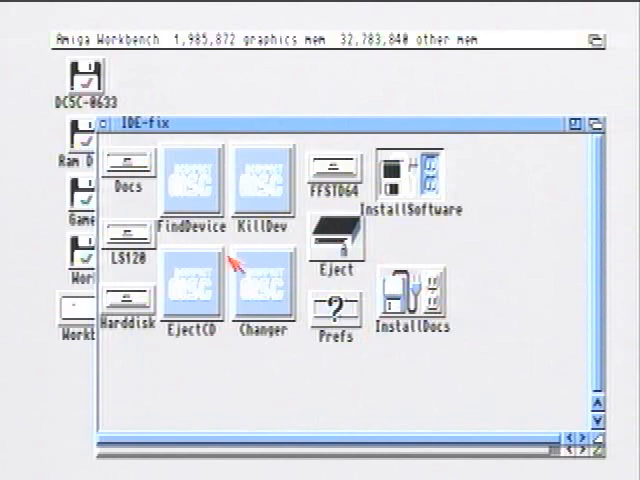